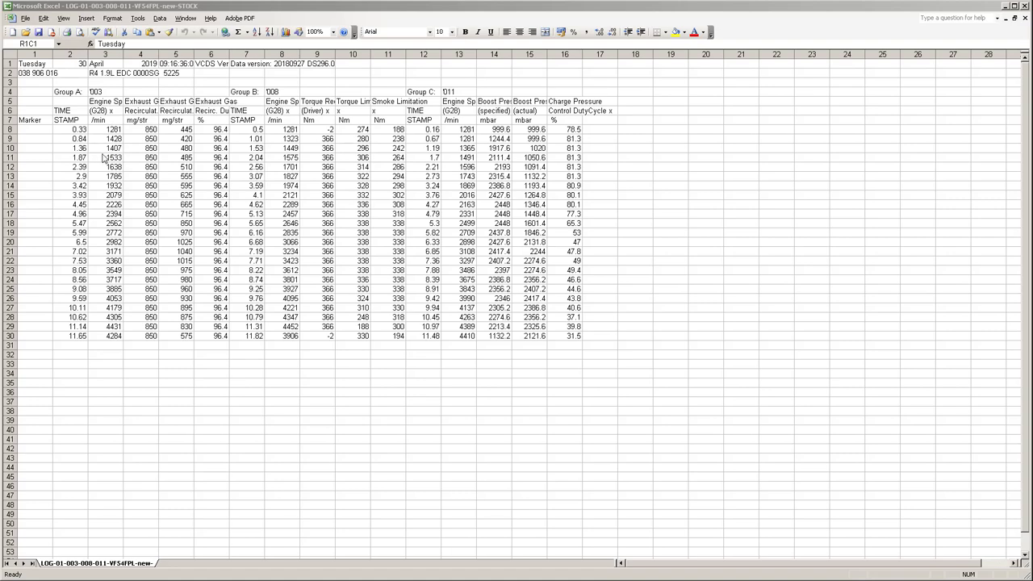
mouse_move(590, 345)
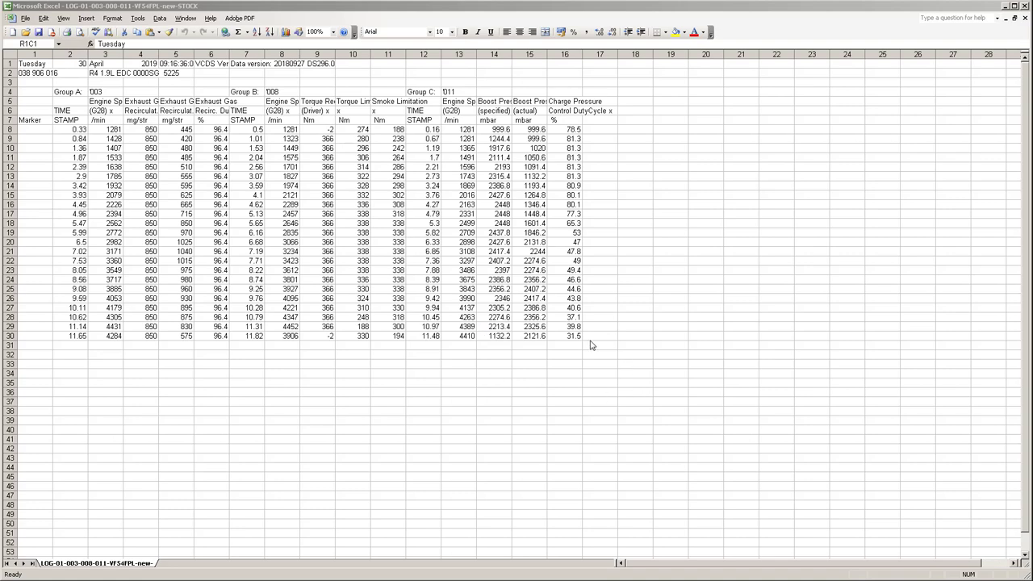
mouse_move(594, 352)
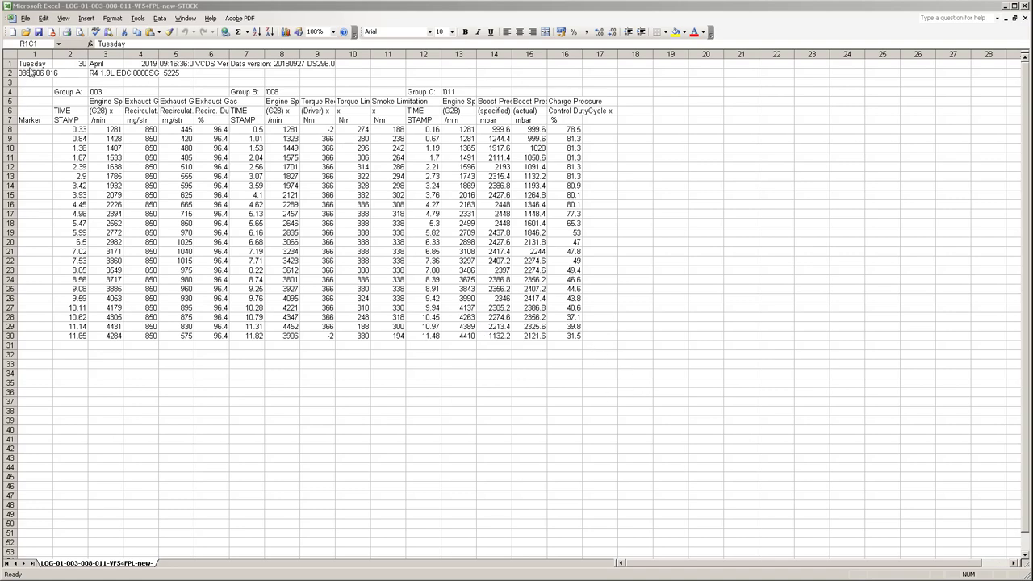
mouse_move(608, 350)
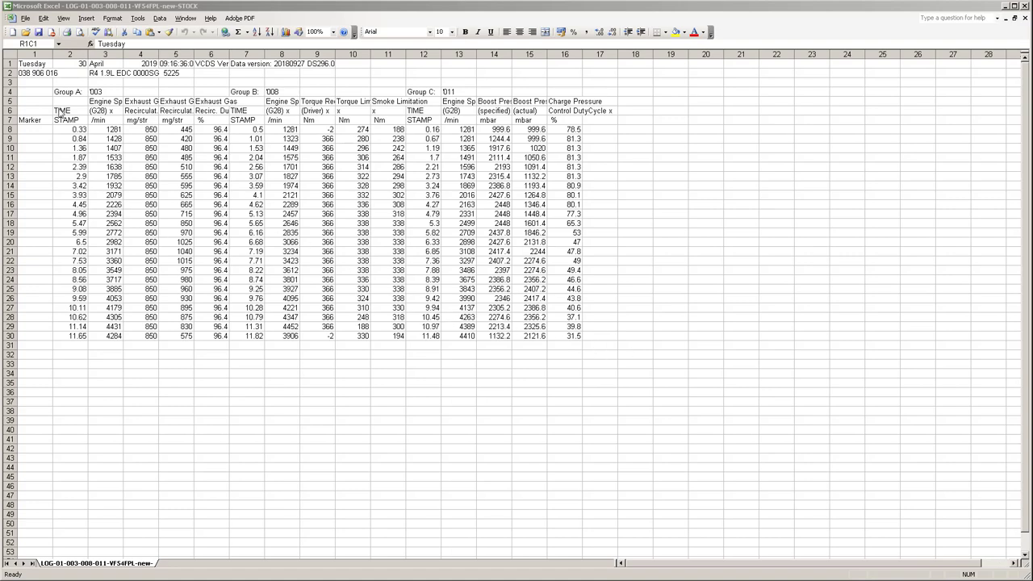
Step: Inspect the engine speed, EGR, smoke limitation, boost and charge pressure columns of the VCDS log
click(105, 54)
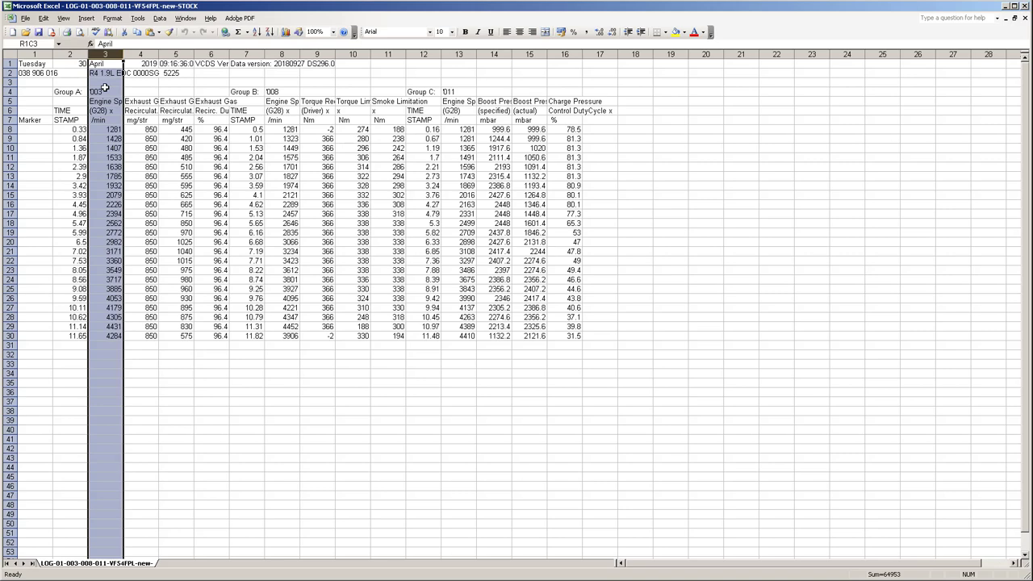
click(139, 64)
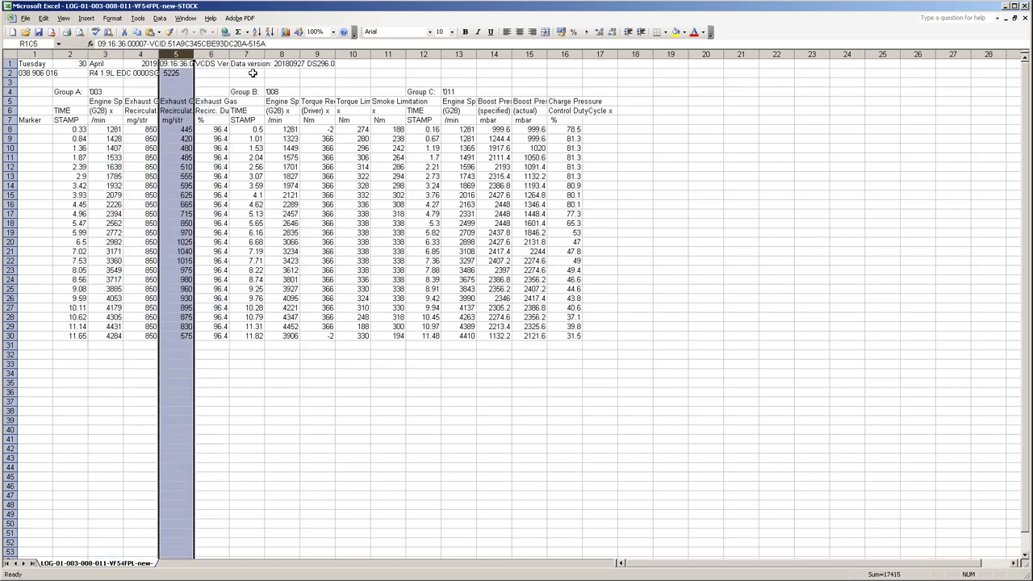
click(352, 55)
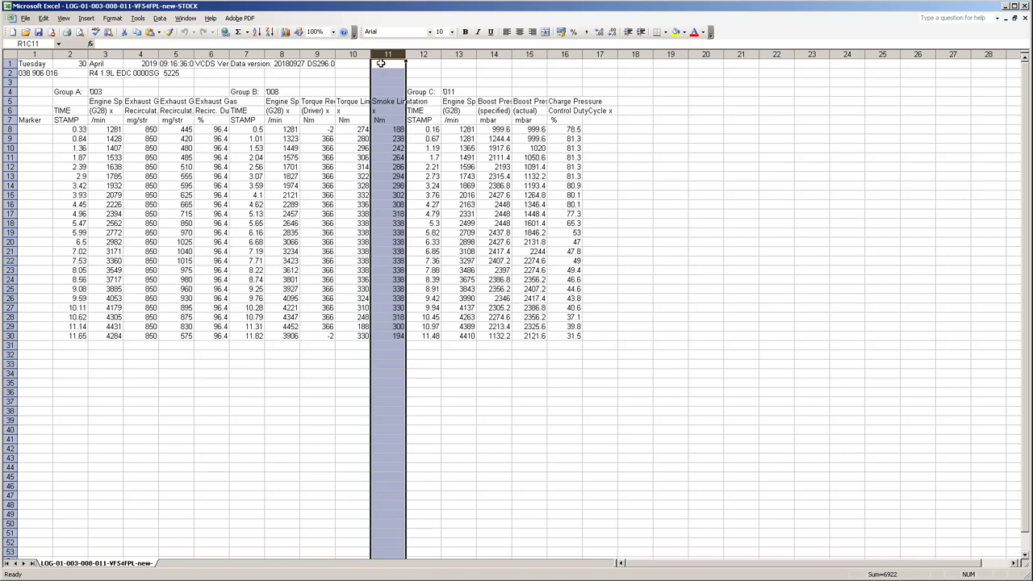
click(387, 100)
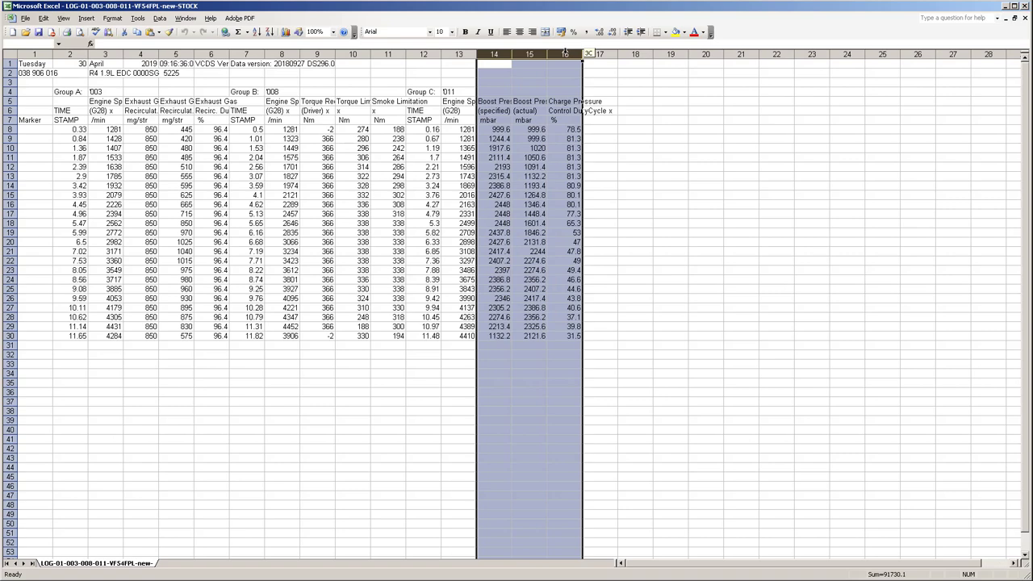
click(493, 82)
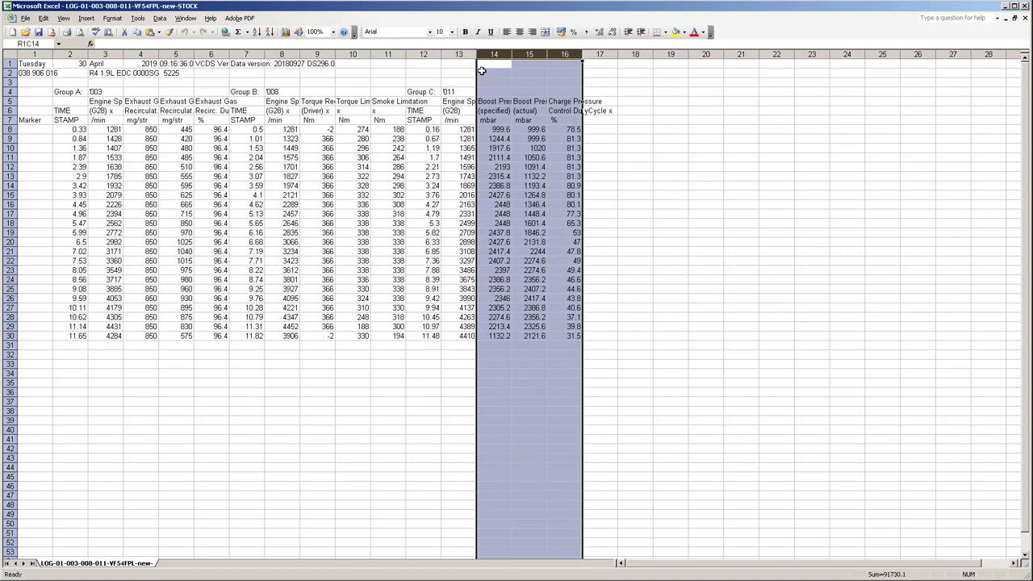
mouse_move(547, 57)
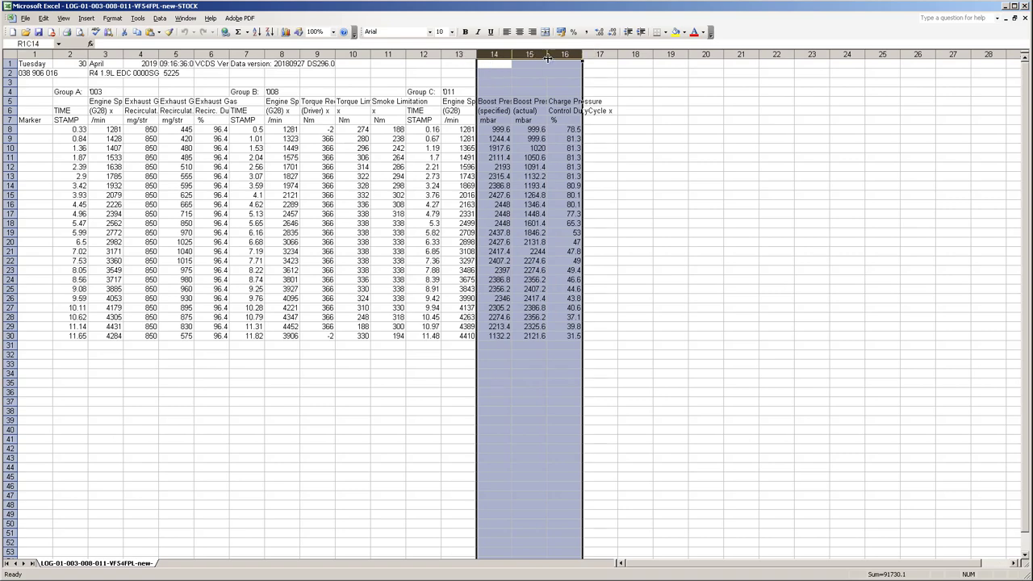
click(565, 55)
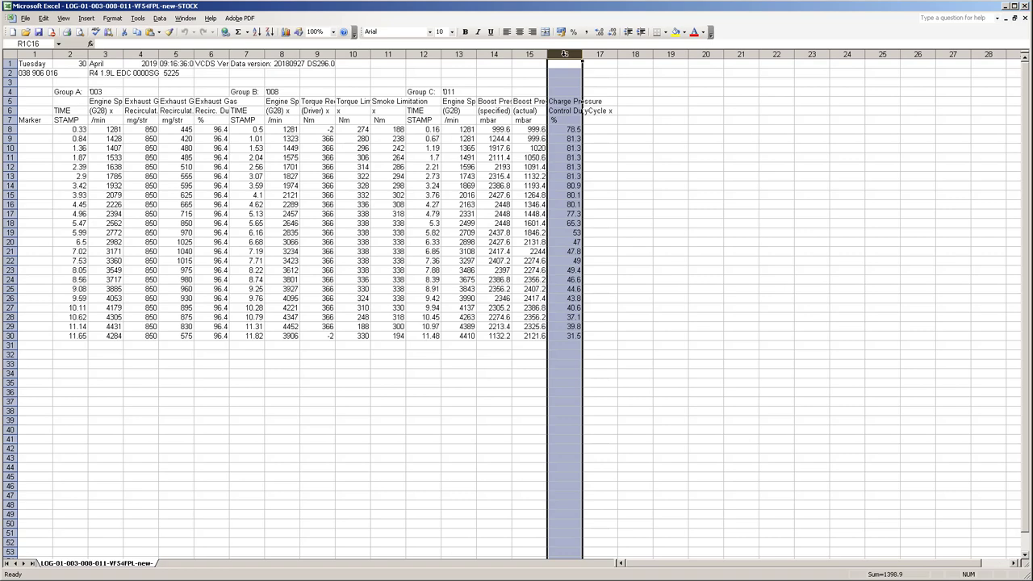
Step: Fill the specified boost pressure column (column 14) with yellow
click(493, 55)
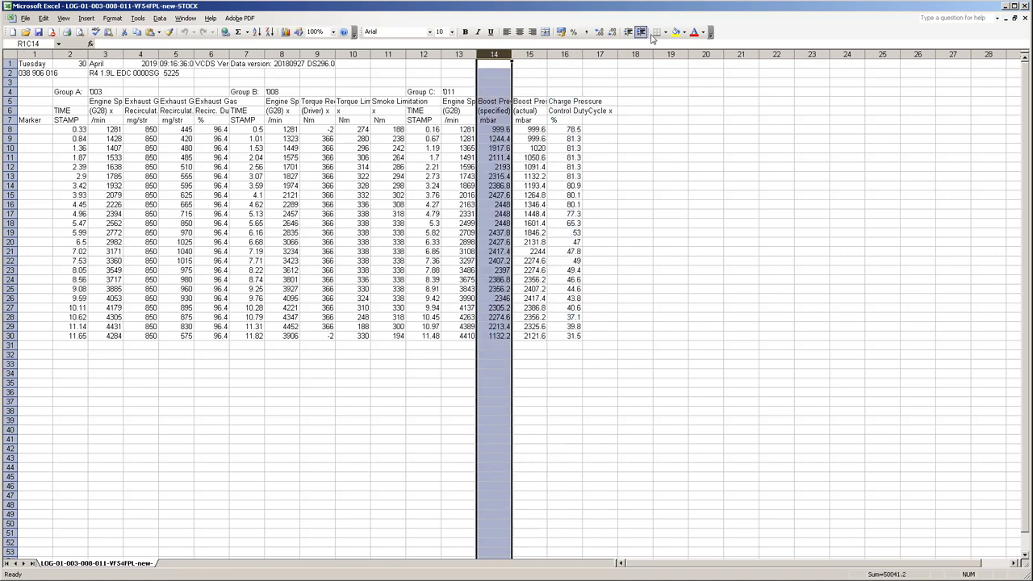
click(671, 33)
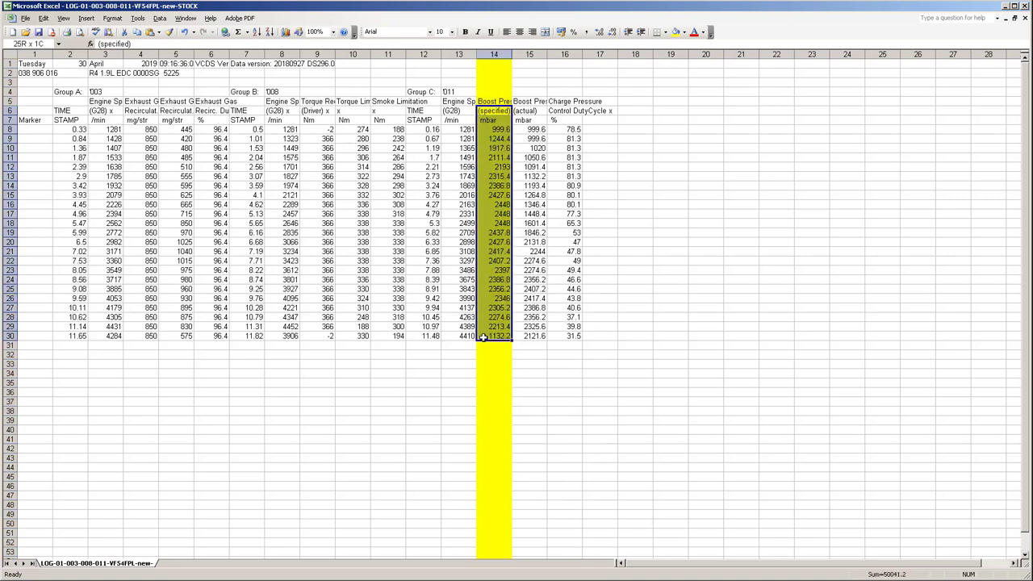
click(495, 68)
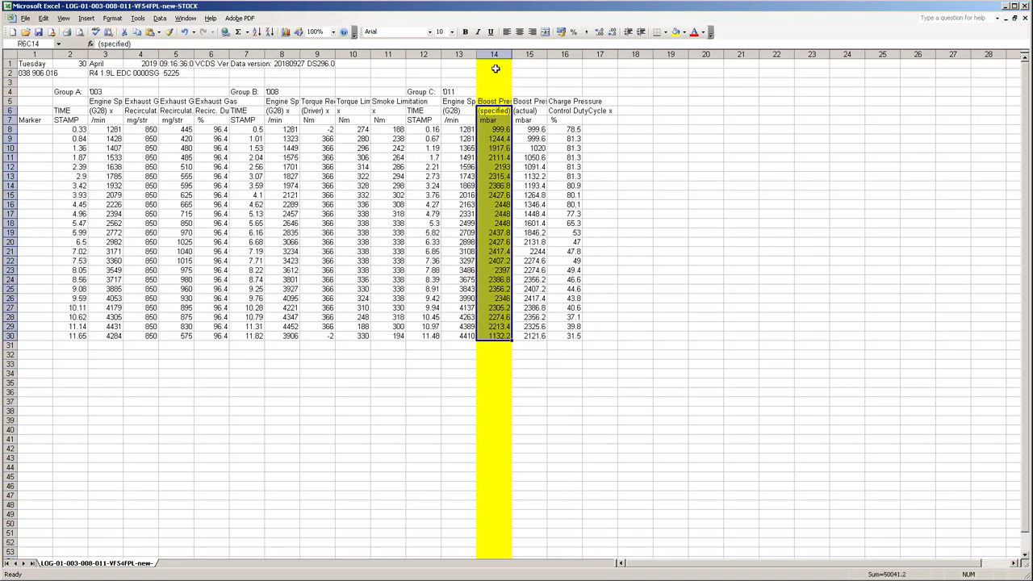
Step: Fill the actual boost pressure column (column 15) with green
click(529, 55)
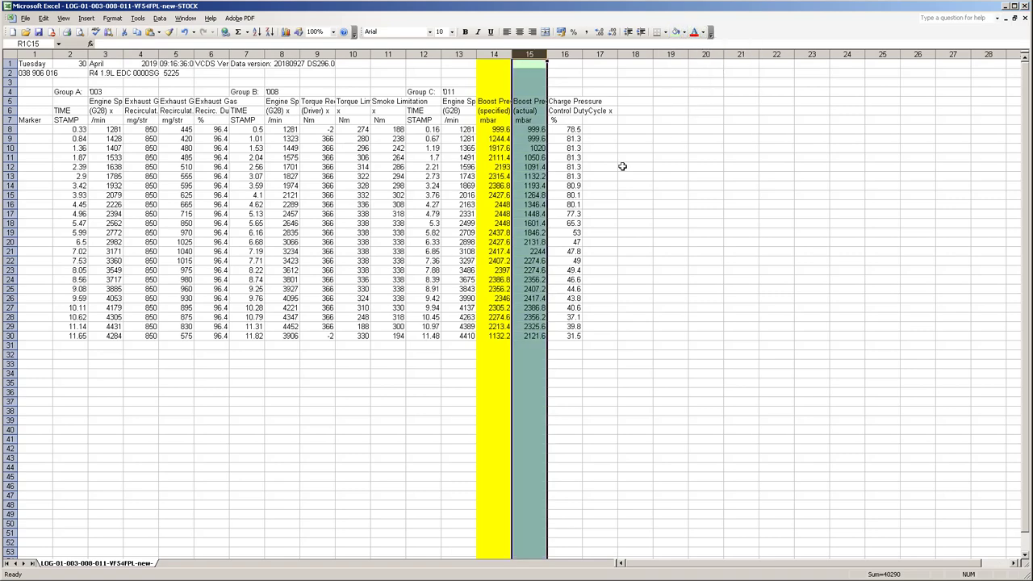
click(529, 194)
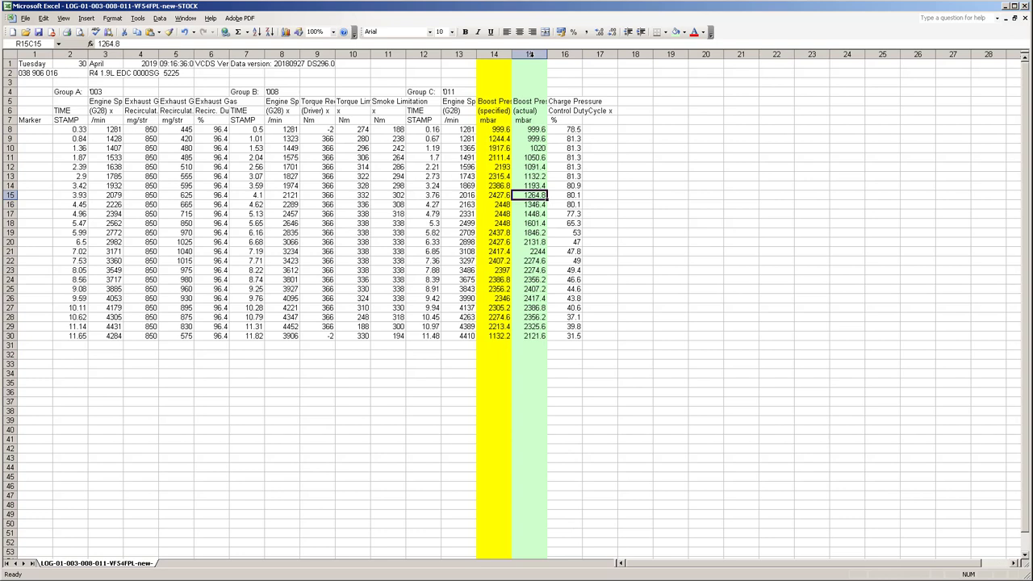
click(565, 55)
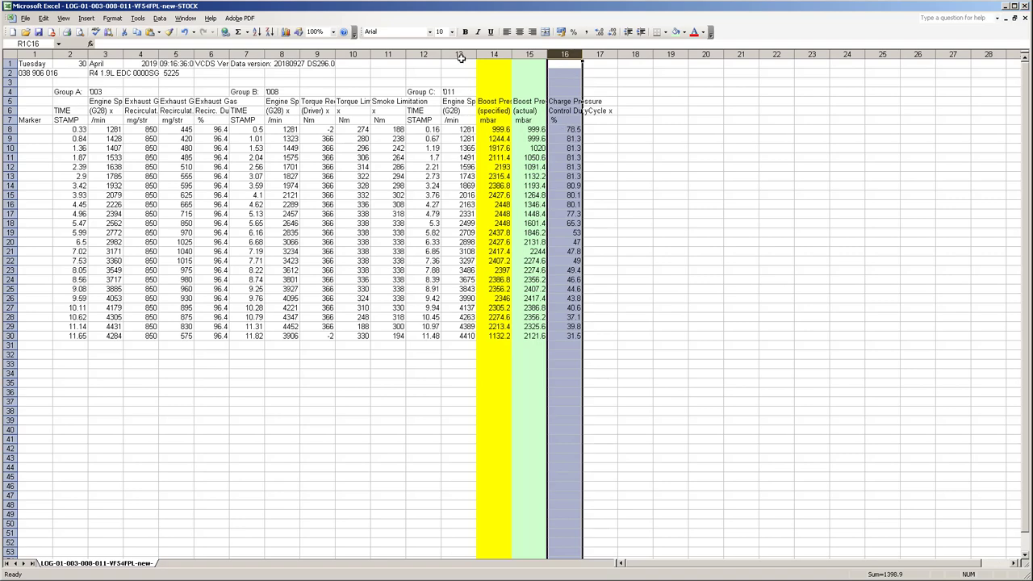
click(458, 55)
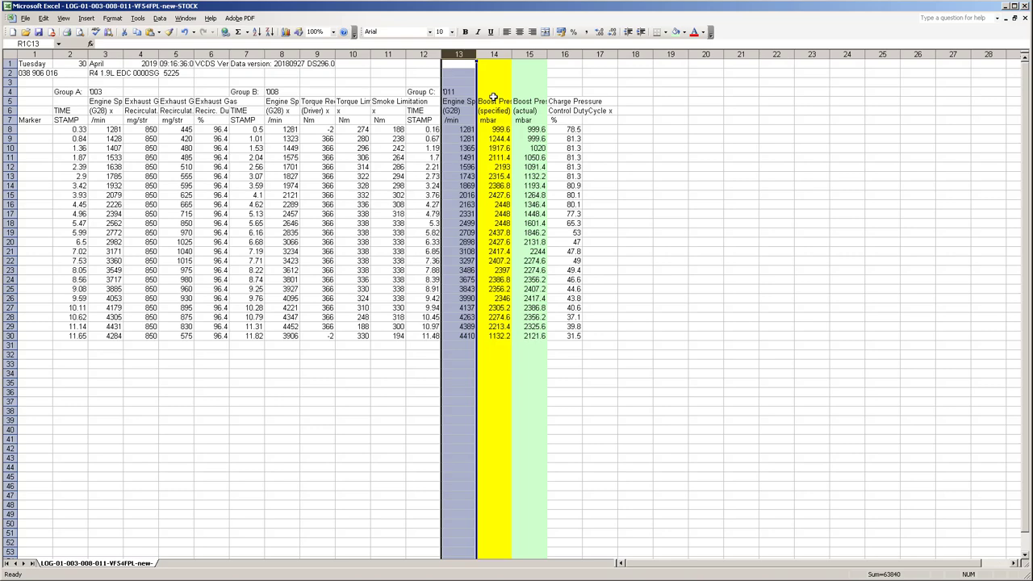
click(529, 129)
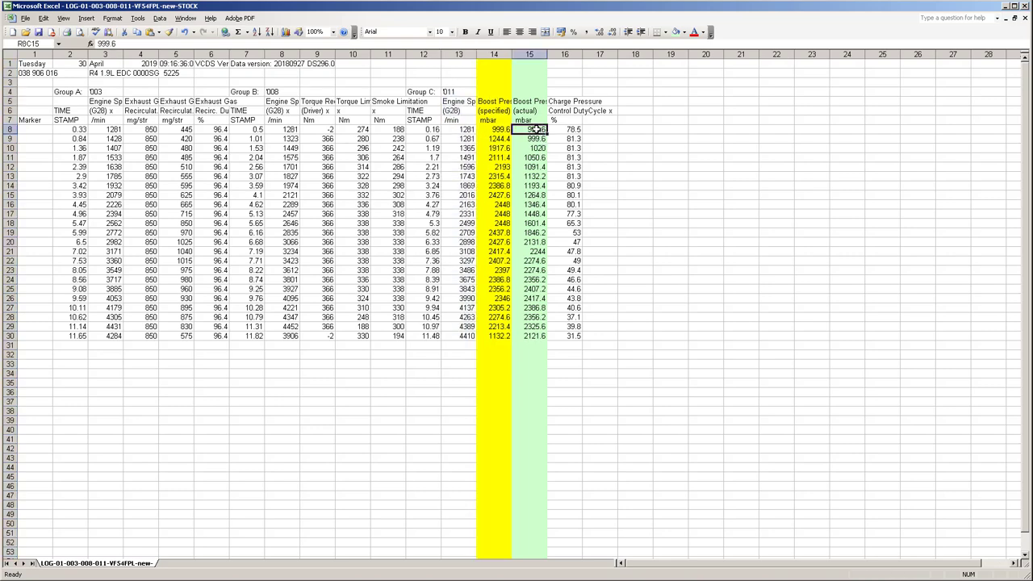
drag(529, 139, 529, 251)
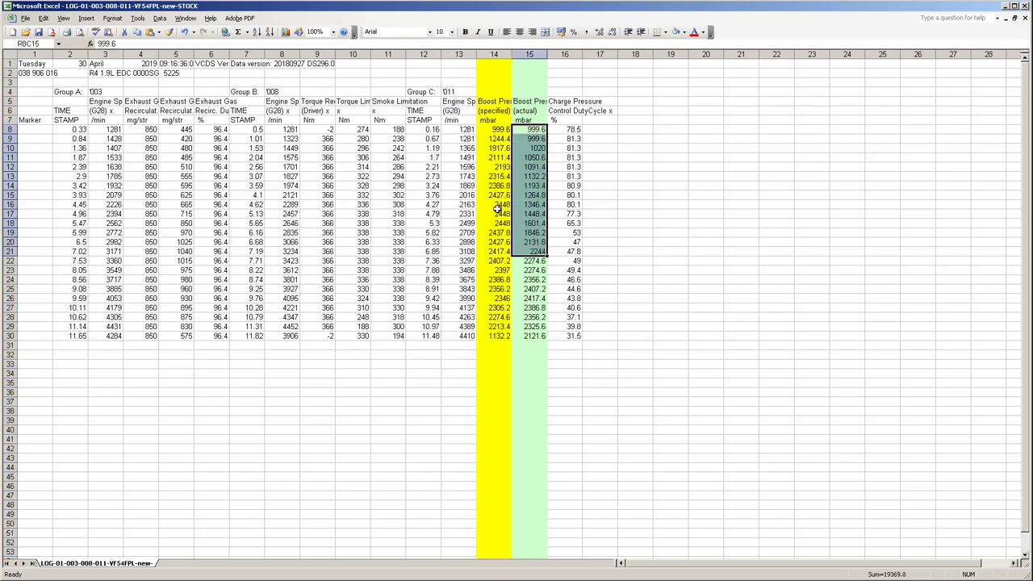
click(494, 213)
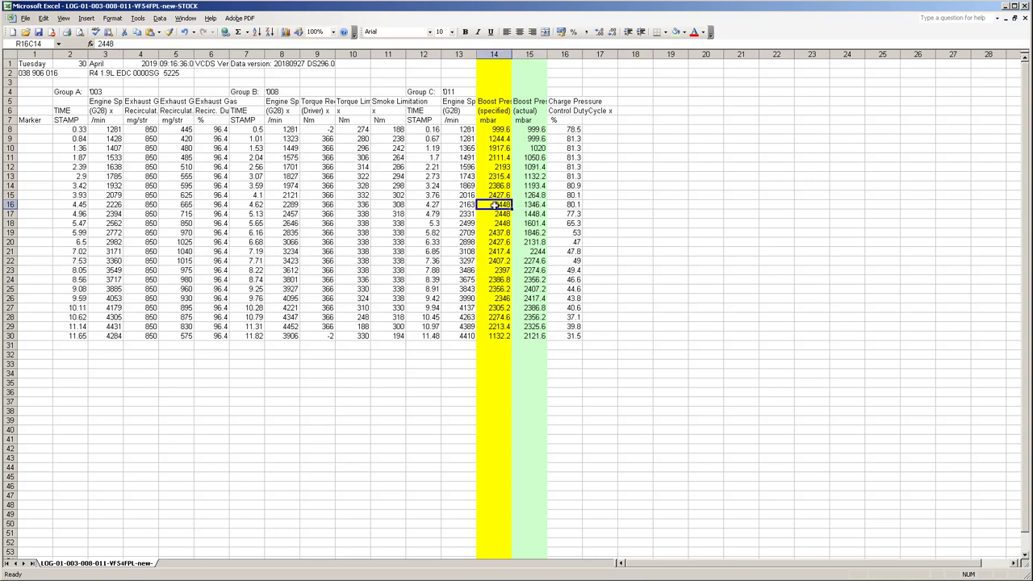
click(529, 203)
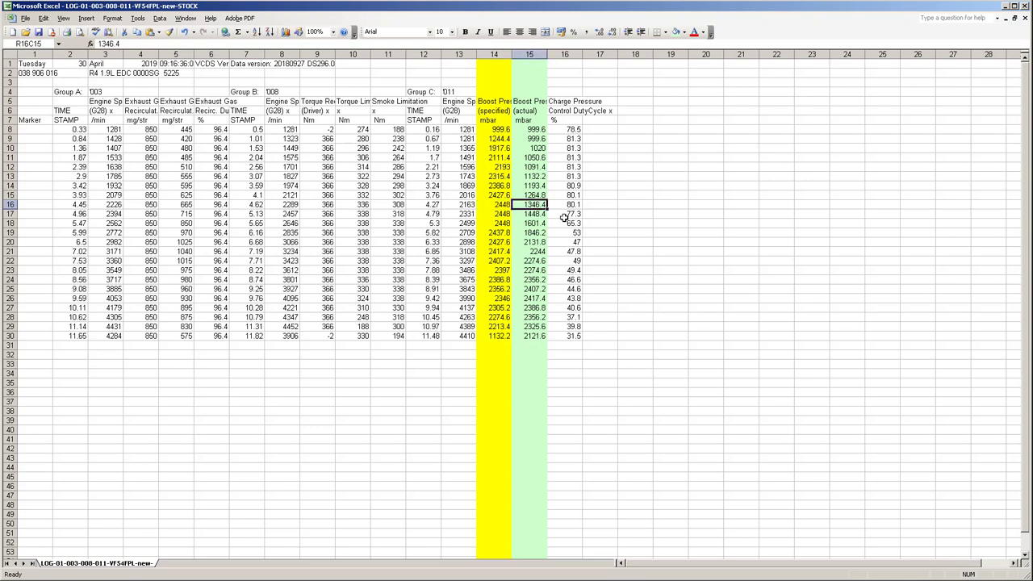
click(494, 203)
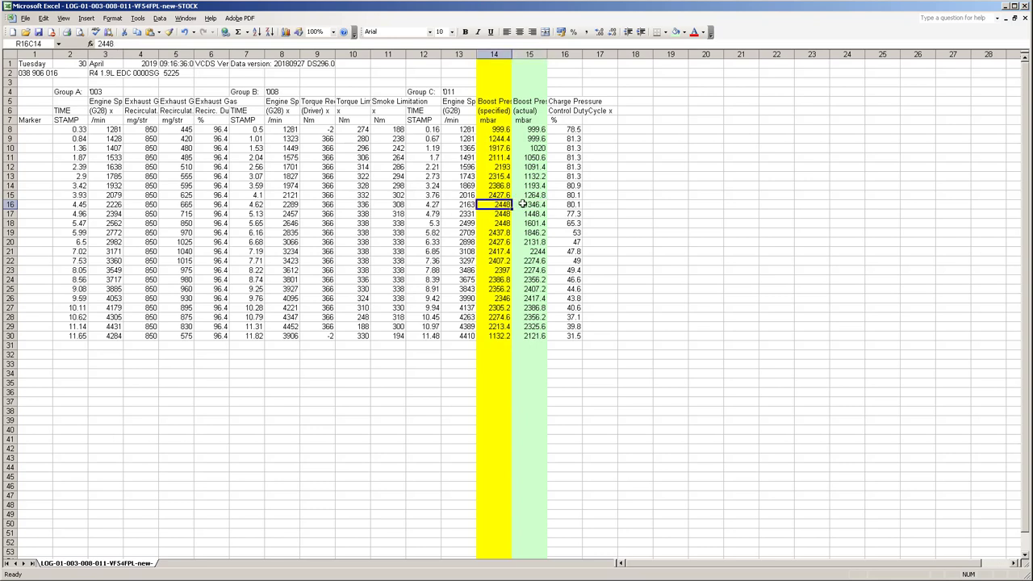
click(529, 203)
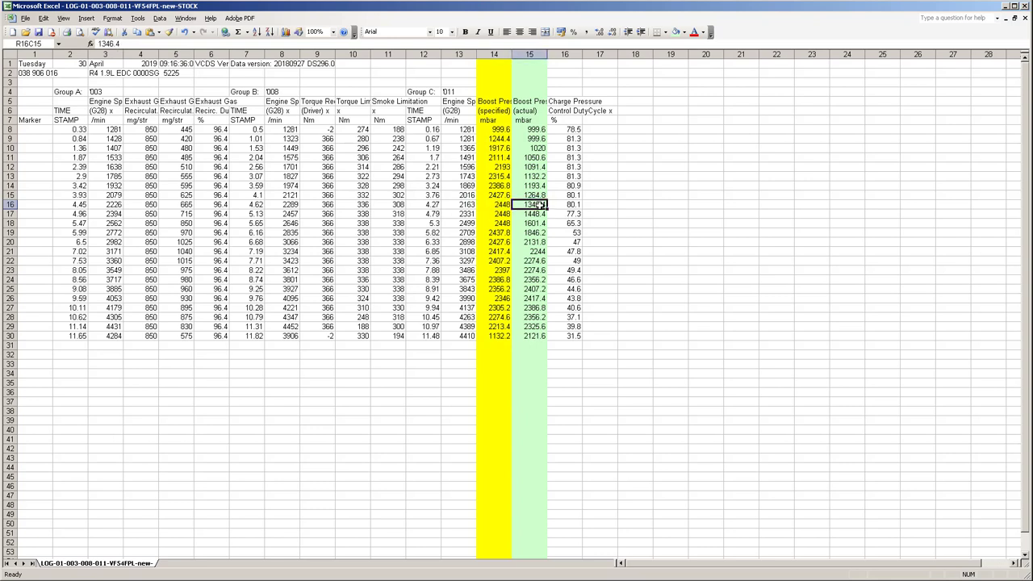
click(493, 203)
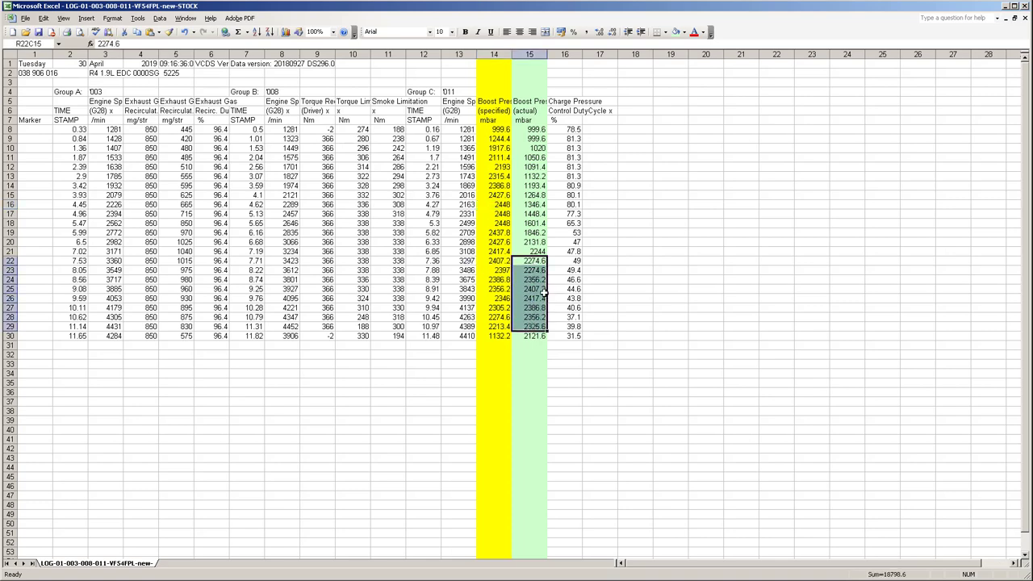
mouse_move(534, 331)
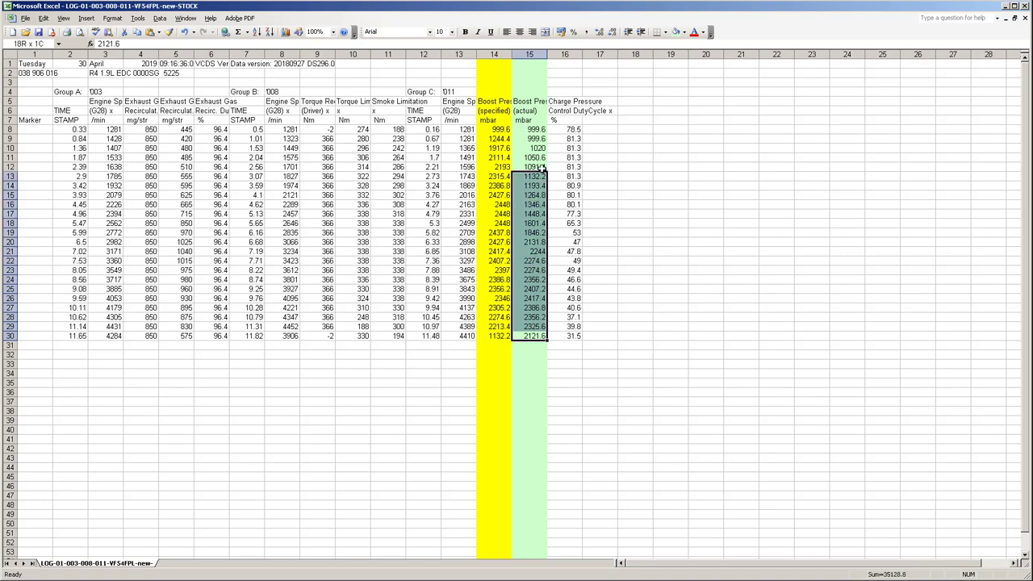
click(565, 336)
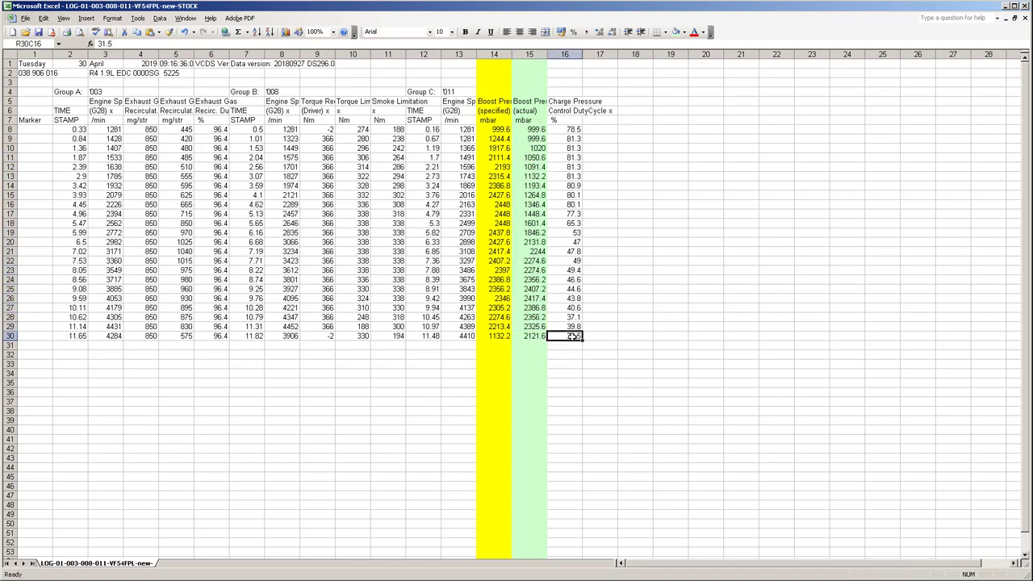
drag(458, 129, 573, 336)
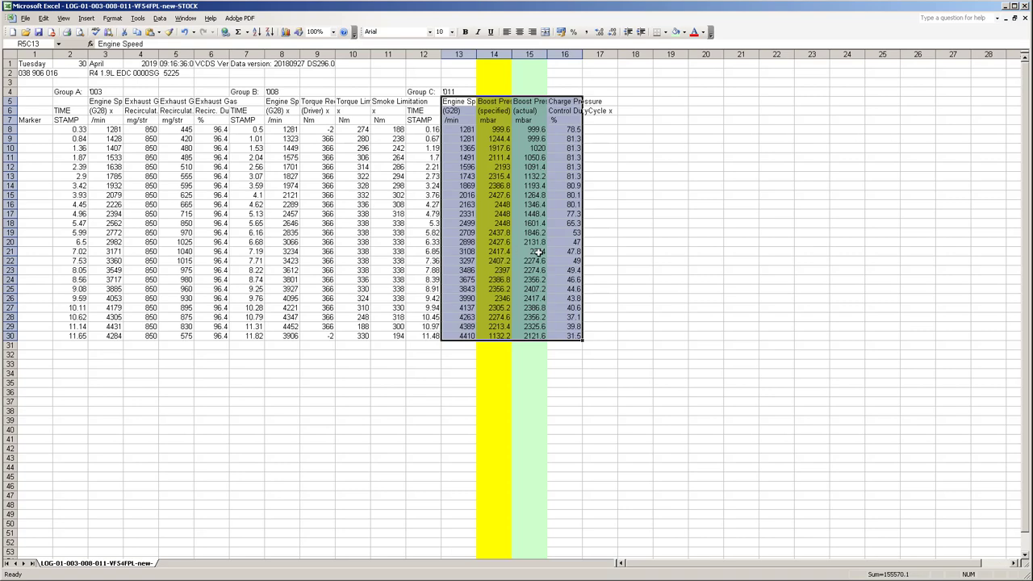
mouse_move(536, 256)
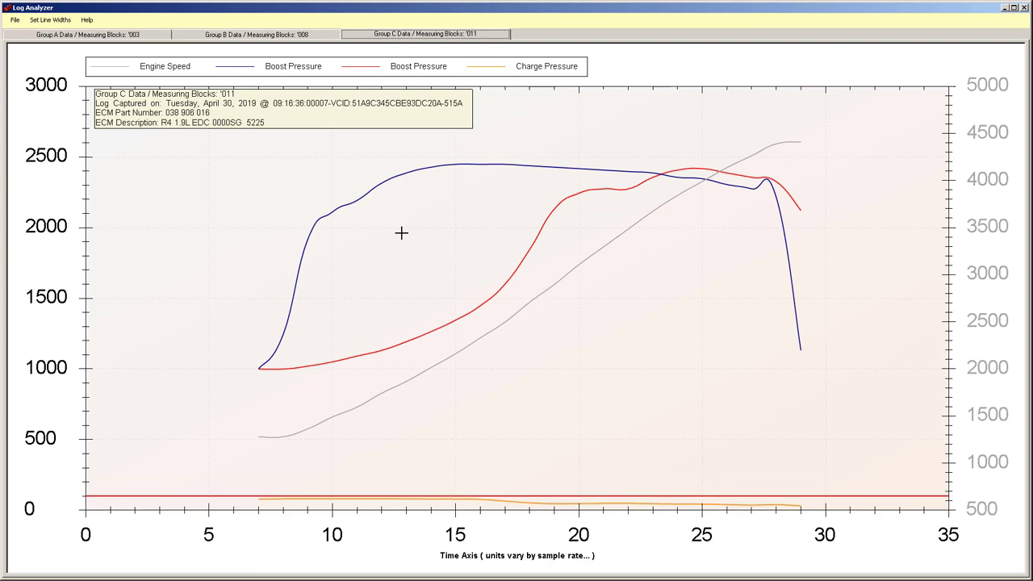
mouse_move(291, 258)
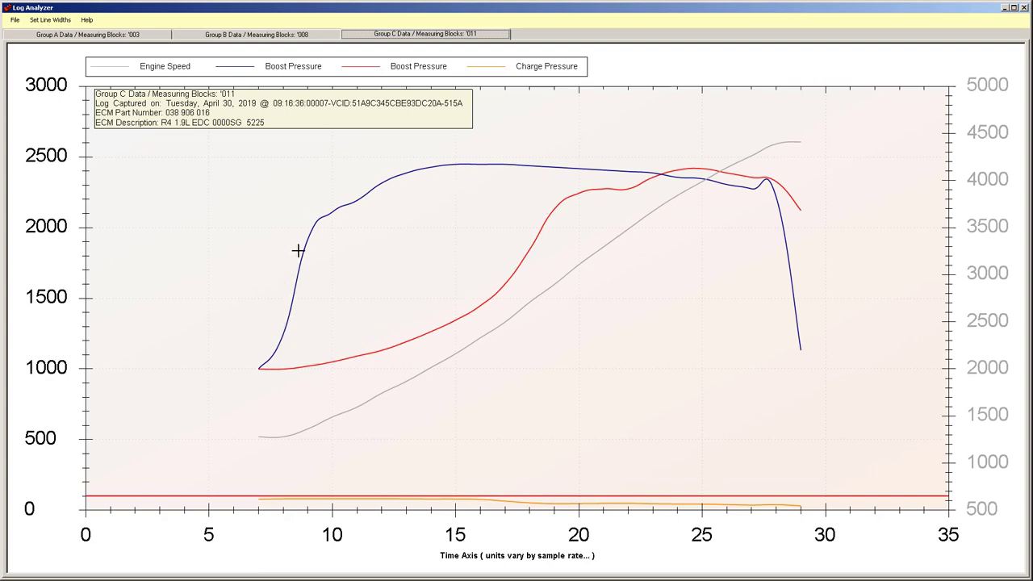
mouse_move(394, 190)
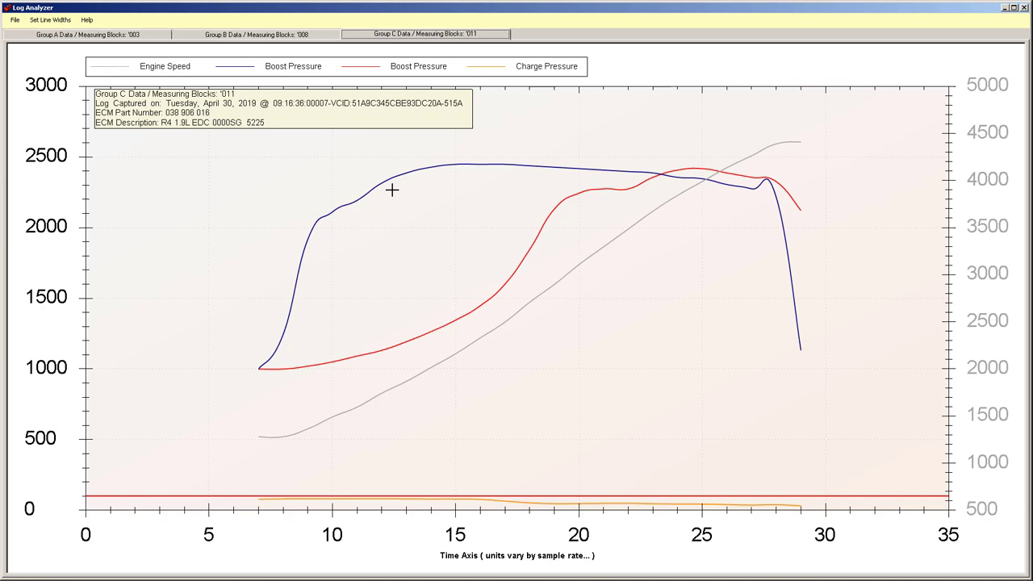
mouse_move(565, 200)
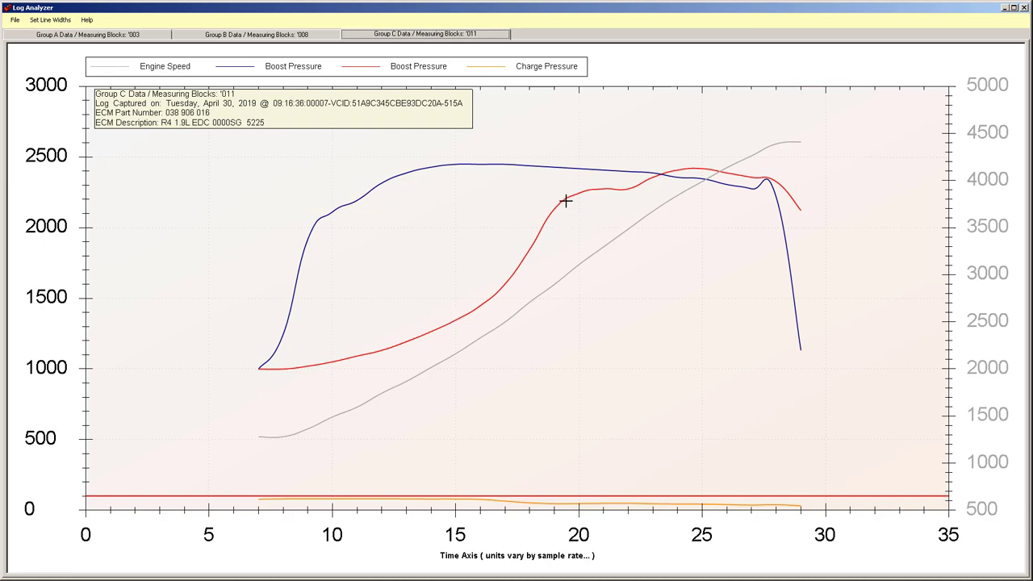
mouse_move(283, 427)
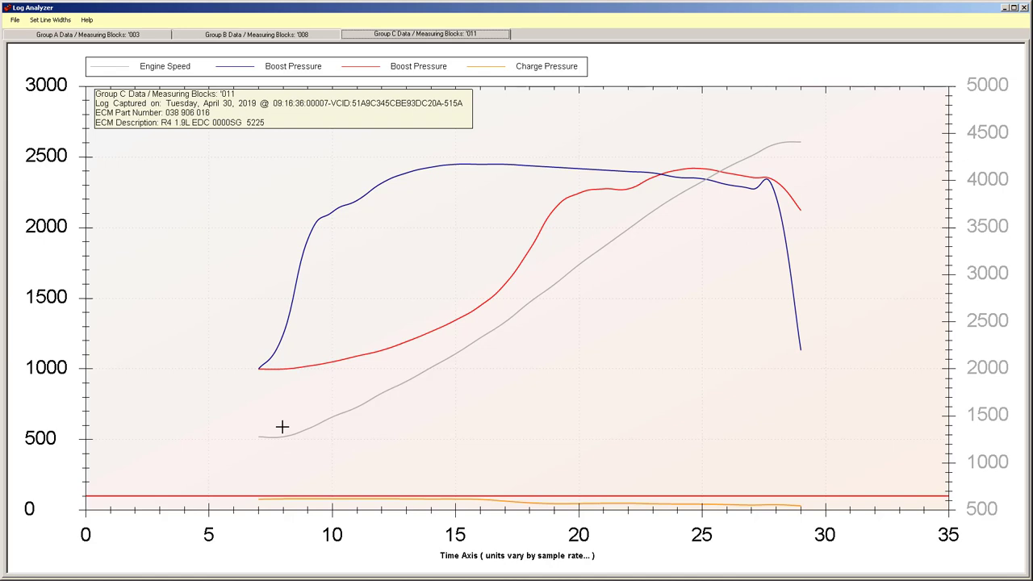
mouse_move(706, 184)
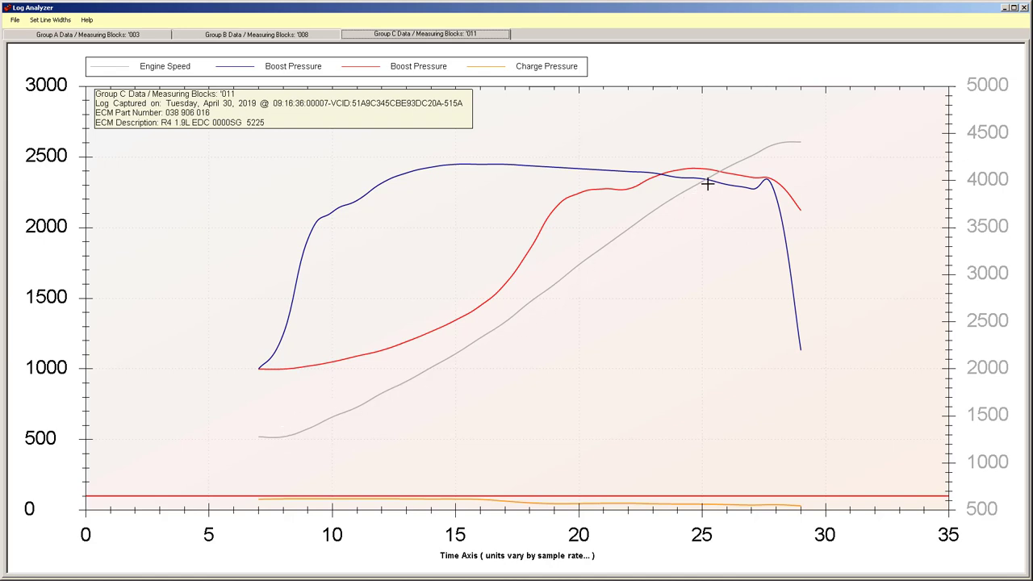
mouse_move(297, 308)
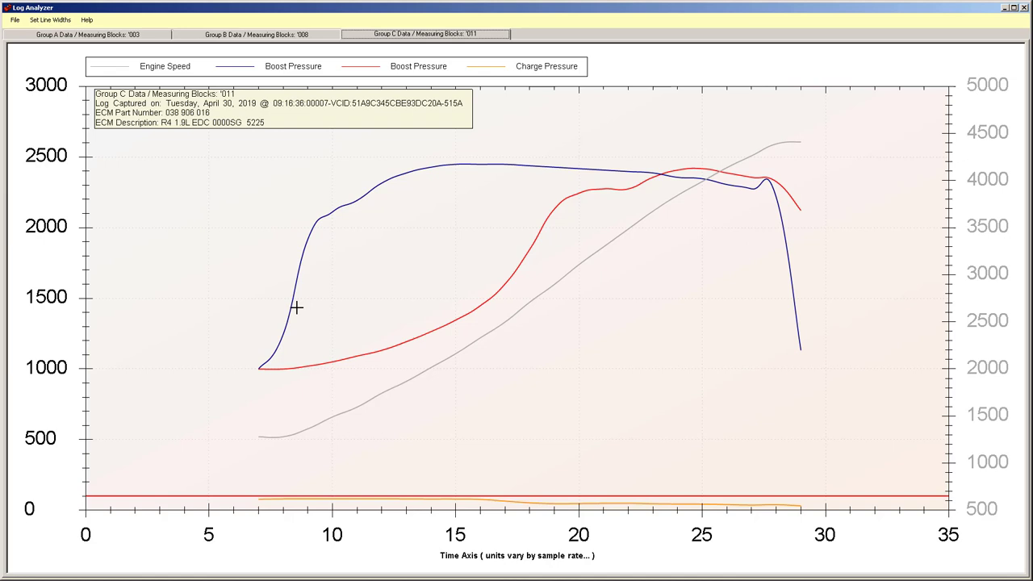
mouse_move(503, 161)
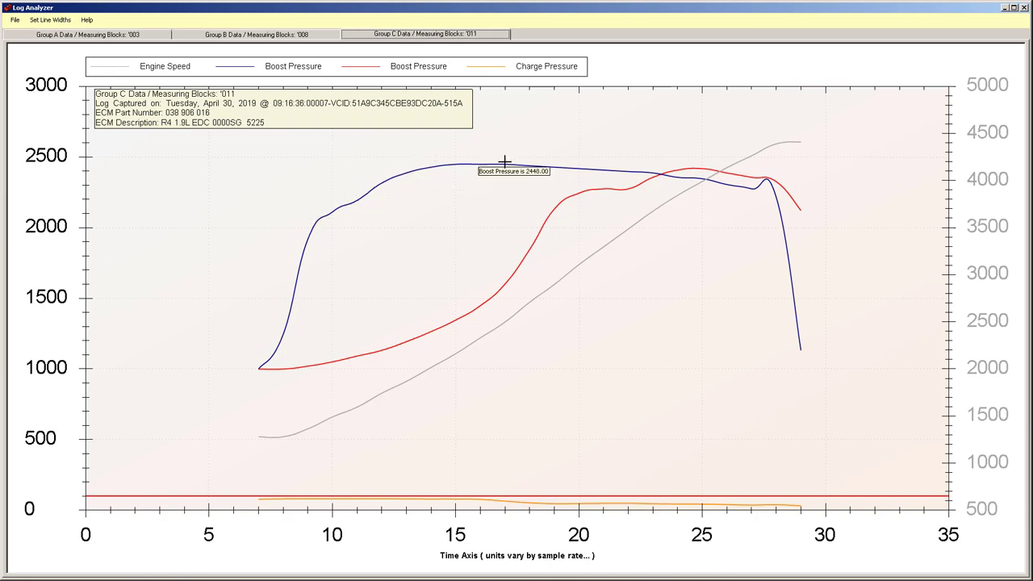
mouse_move(381, 364)
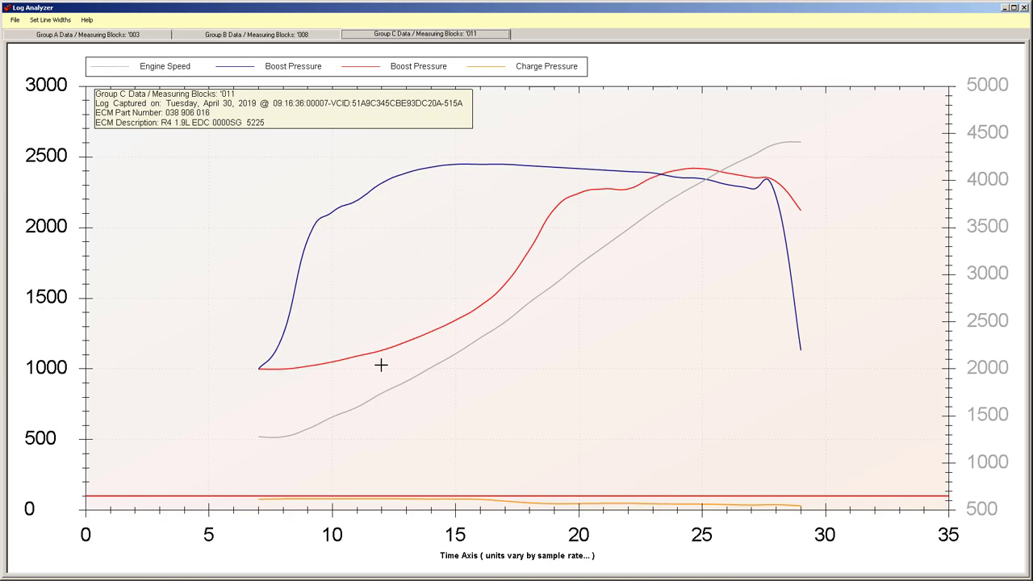
mouse_move(603, 184)
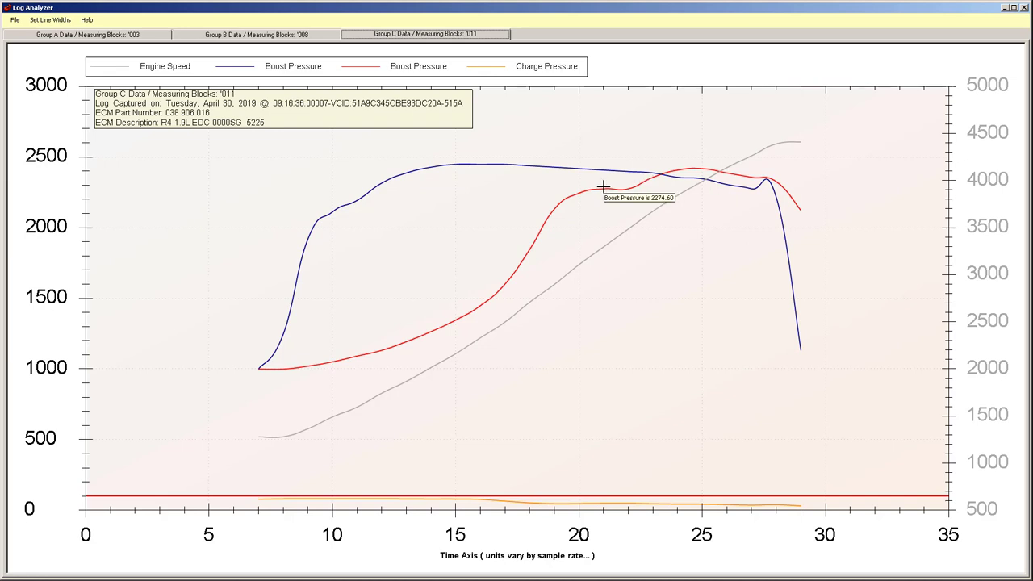